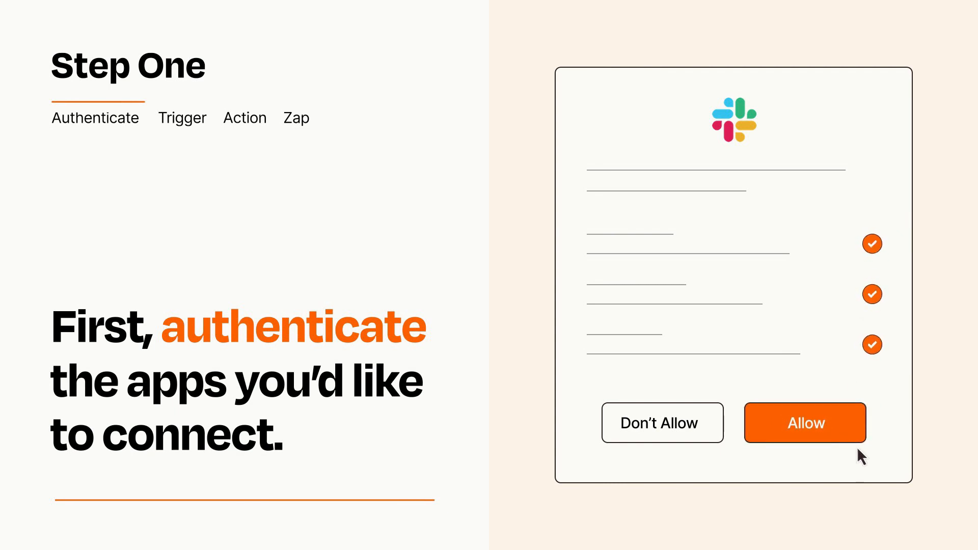
Allow Zapier access to the Slack account in the authorization dialog
{"action": "left_click", "coordinate": [804, 422]}
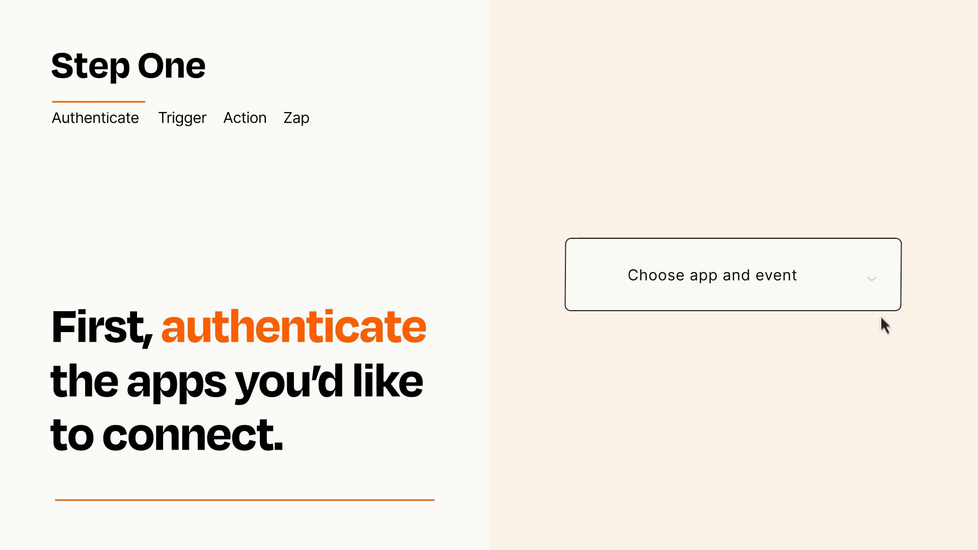
Choose New Buffer Item as the Zap's trigger event
{"action": "left_click", "coordinate": [733, 276]}
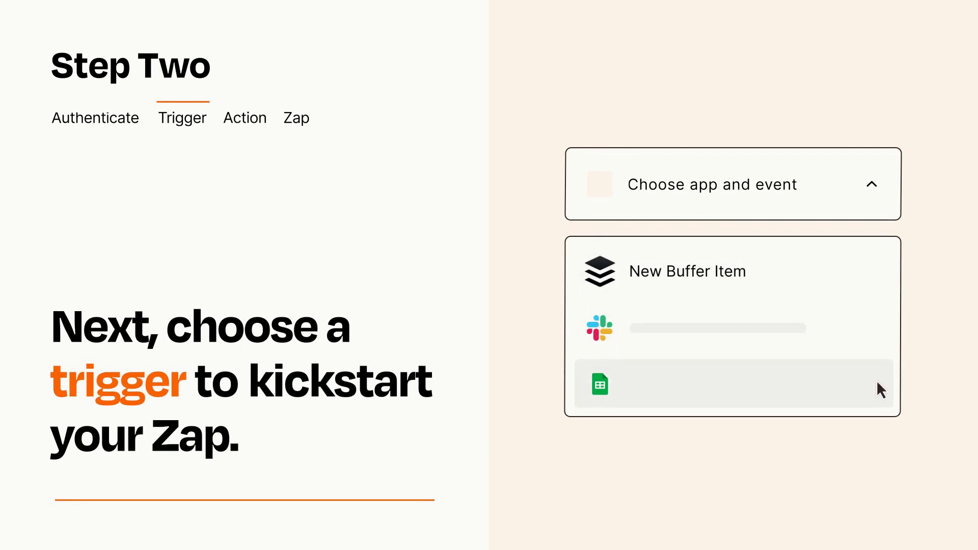
{"action": "mouse_move", "coordinate": [880, 278]}
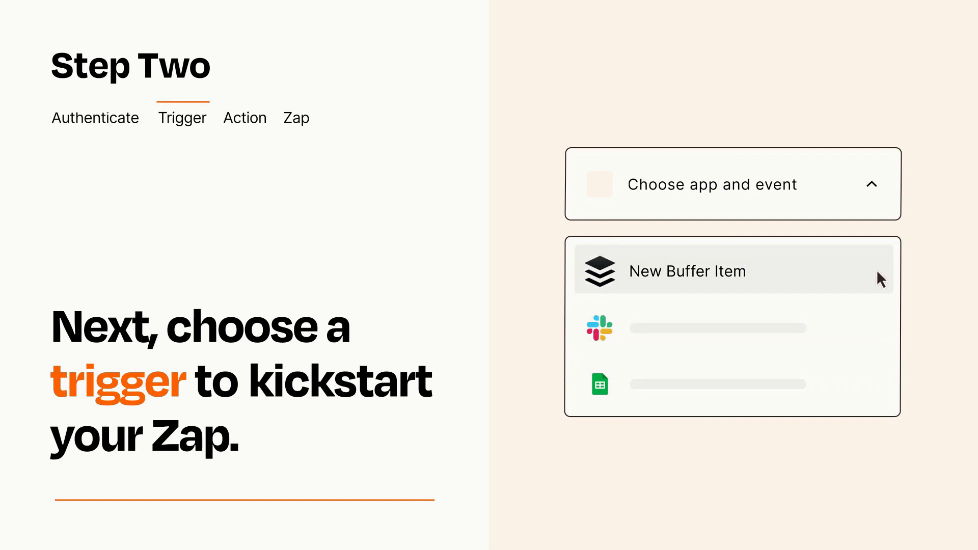
{"action": "mouse_move", "coordinate": [879, 282]}
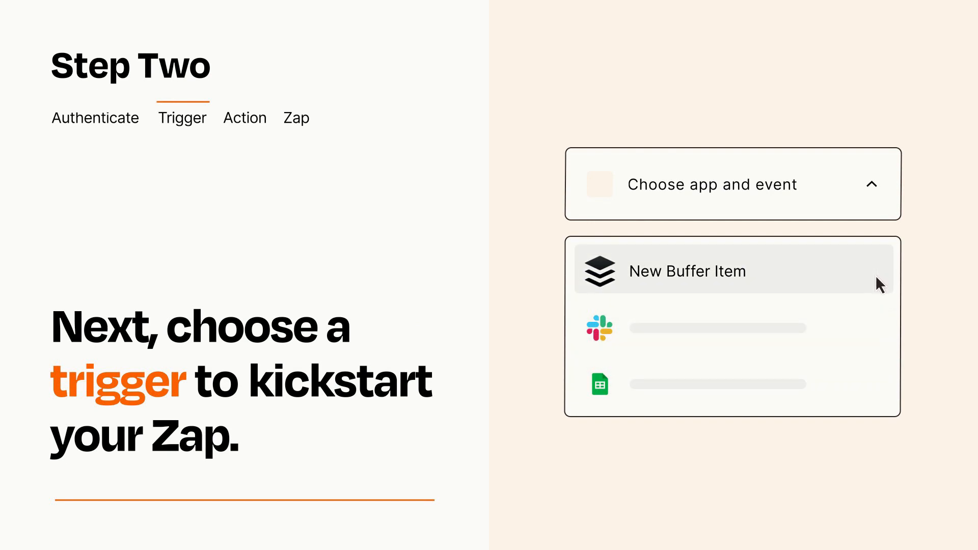
{"action": "left_click", "coordinate": [687, 271]}
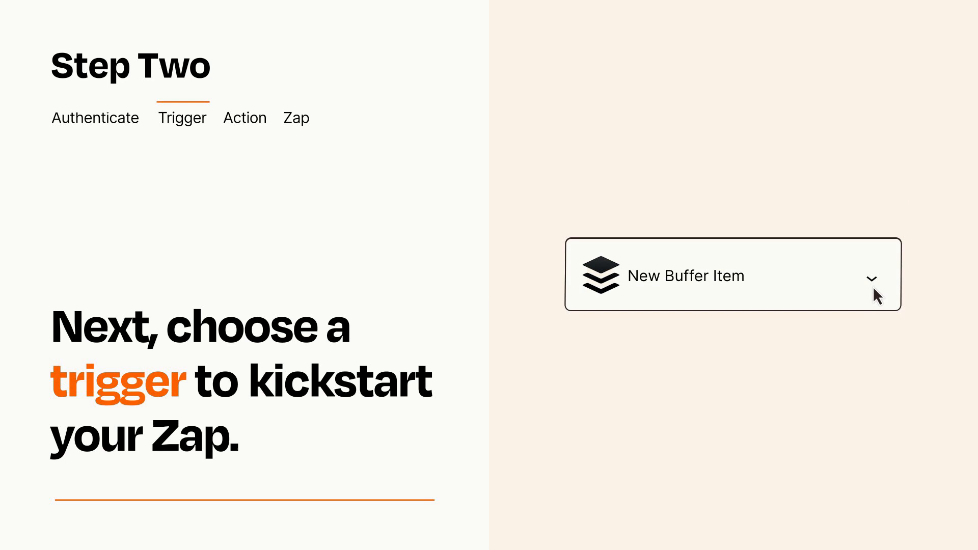
{"action": "mouse_move", "coordinate": [886, 292]}
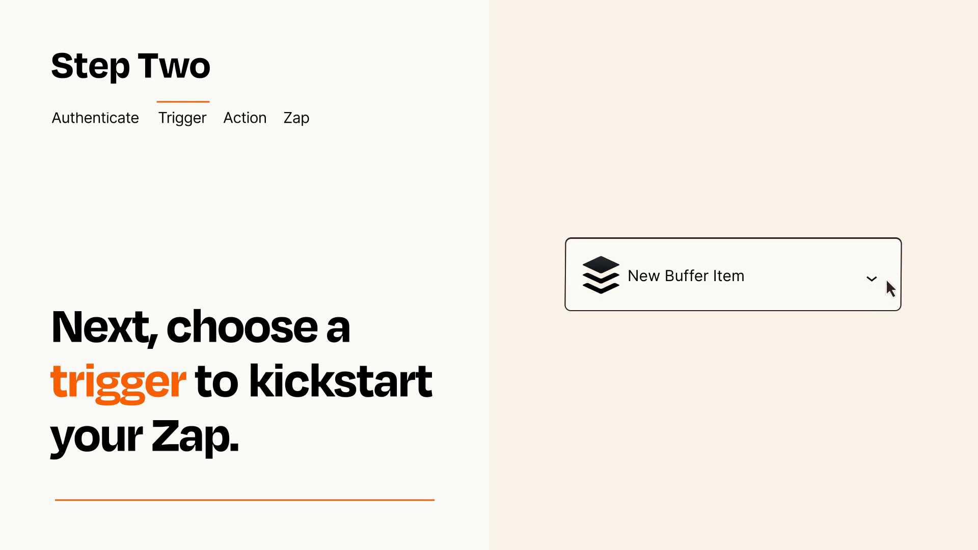
{"action": "mouse_move", "coordinate": [887, 282]}
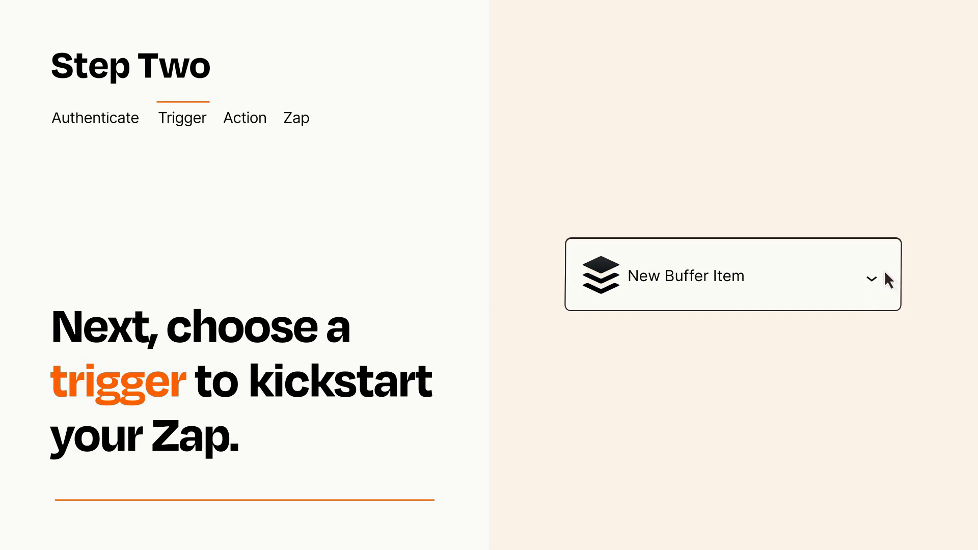
Choose Slack's Send Channel Message as the Zap's action event
{"action": "left_click", "coordinate": [244, 117]}
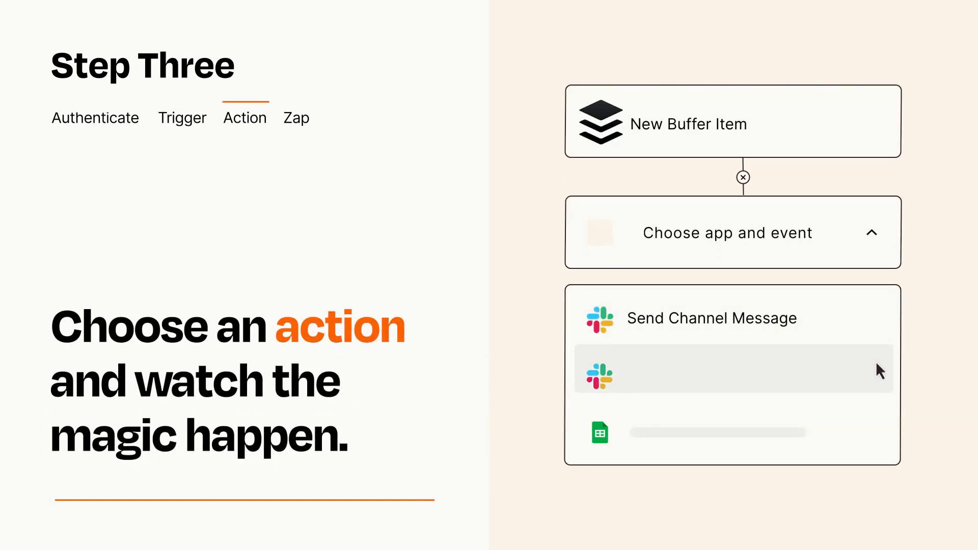
{"action": "mouse_move", "coordinate": [880, 437]}
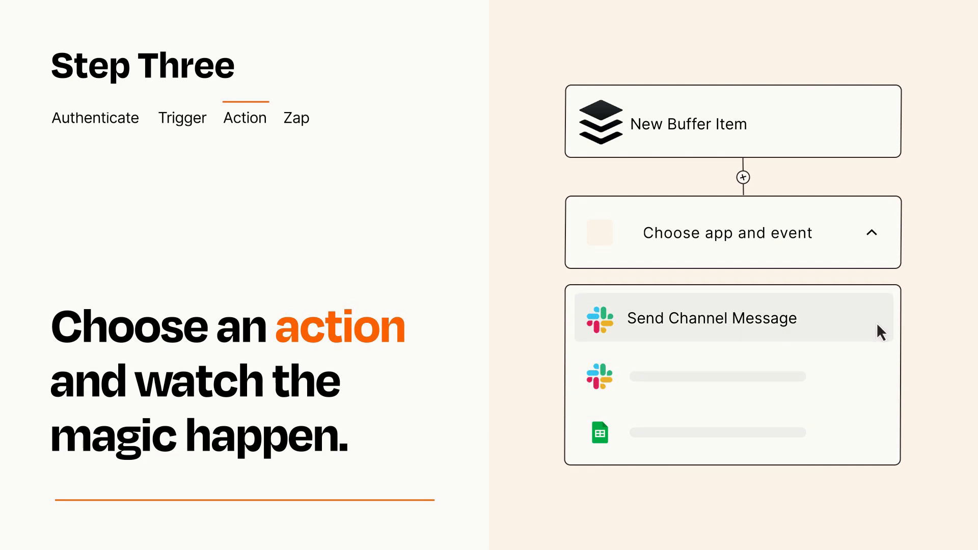
{"action": "left_click", "coordinate": [711, 318]}
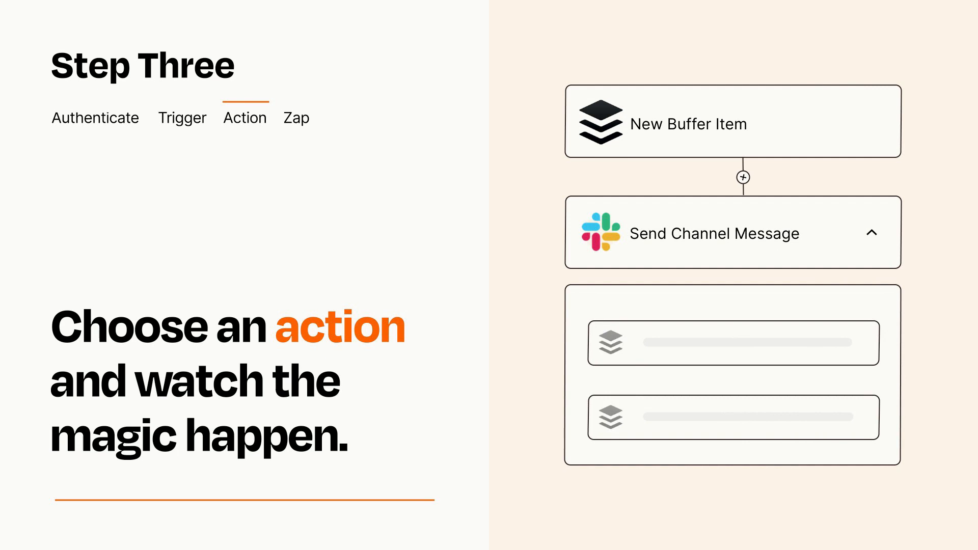
Collapse the Send Channel Message step and publish the Buffer-to-Slack Zap
{"action": "left_click", "coordinate": [297, 118]}
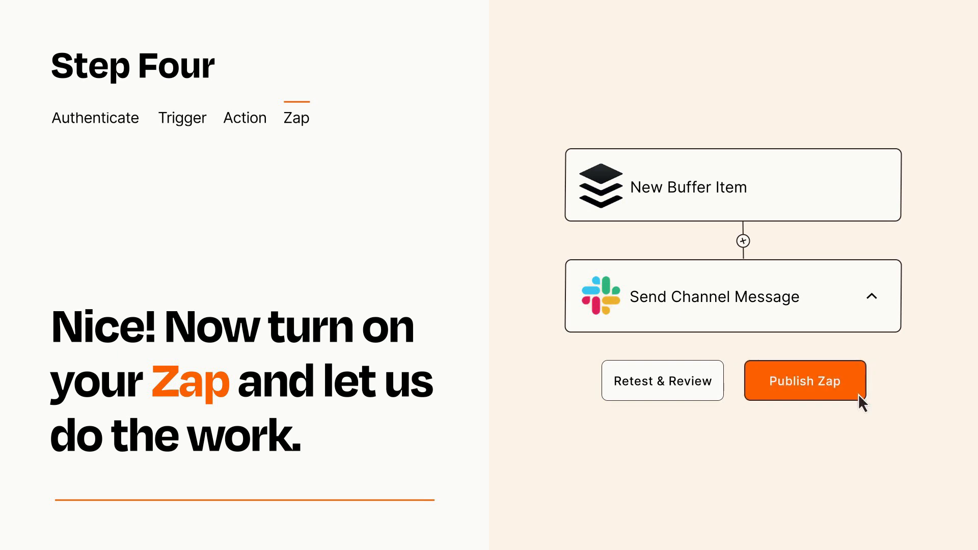
{"action": "left_click", "coordinate": [805, 381]}
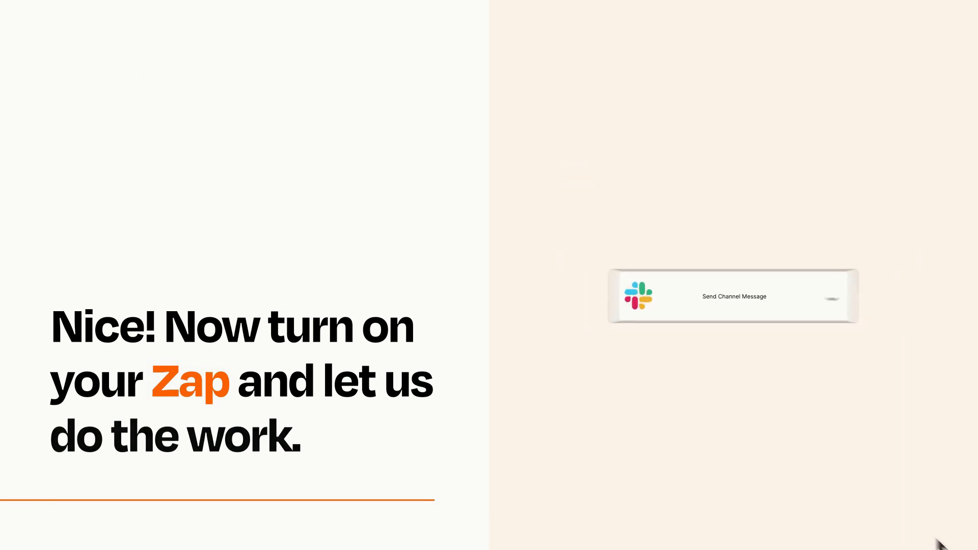